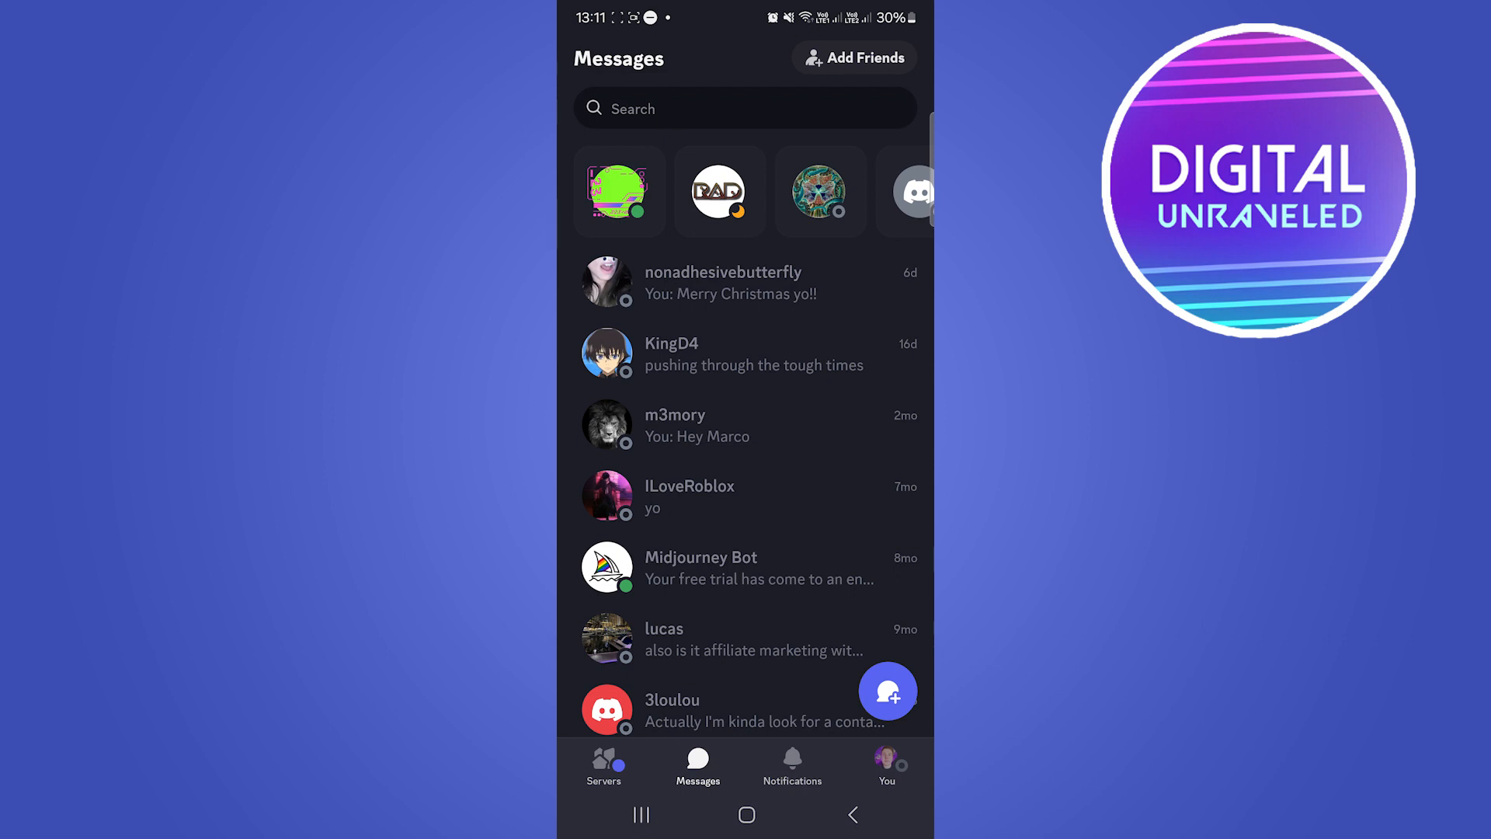
# Send a friend request to username 'lucas', then open the general channel's member list
pyautogui.scroll(-3)
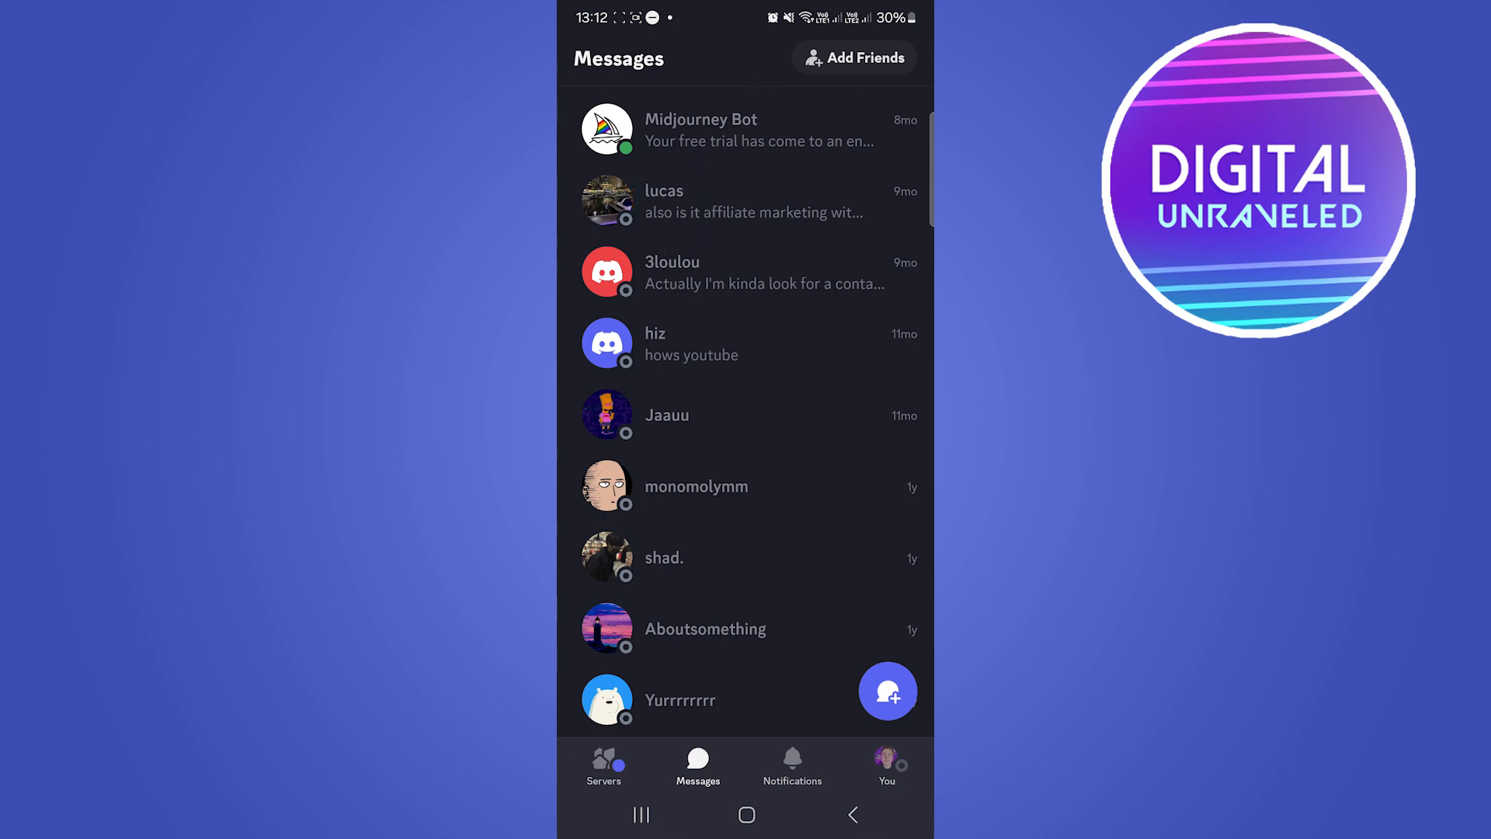
pyautogui.click(751, 201)
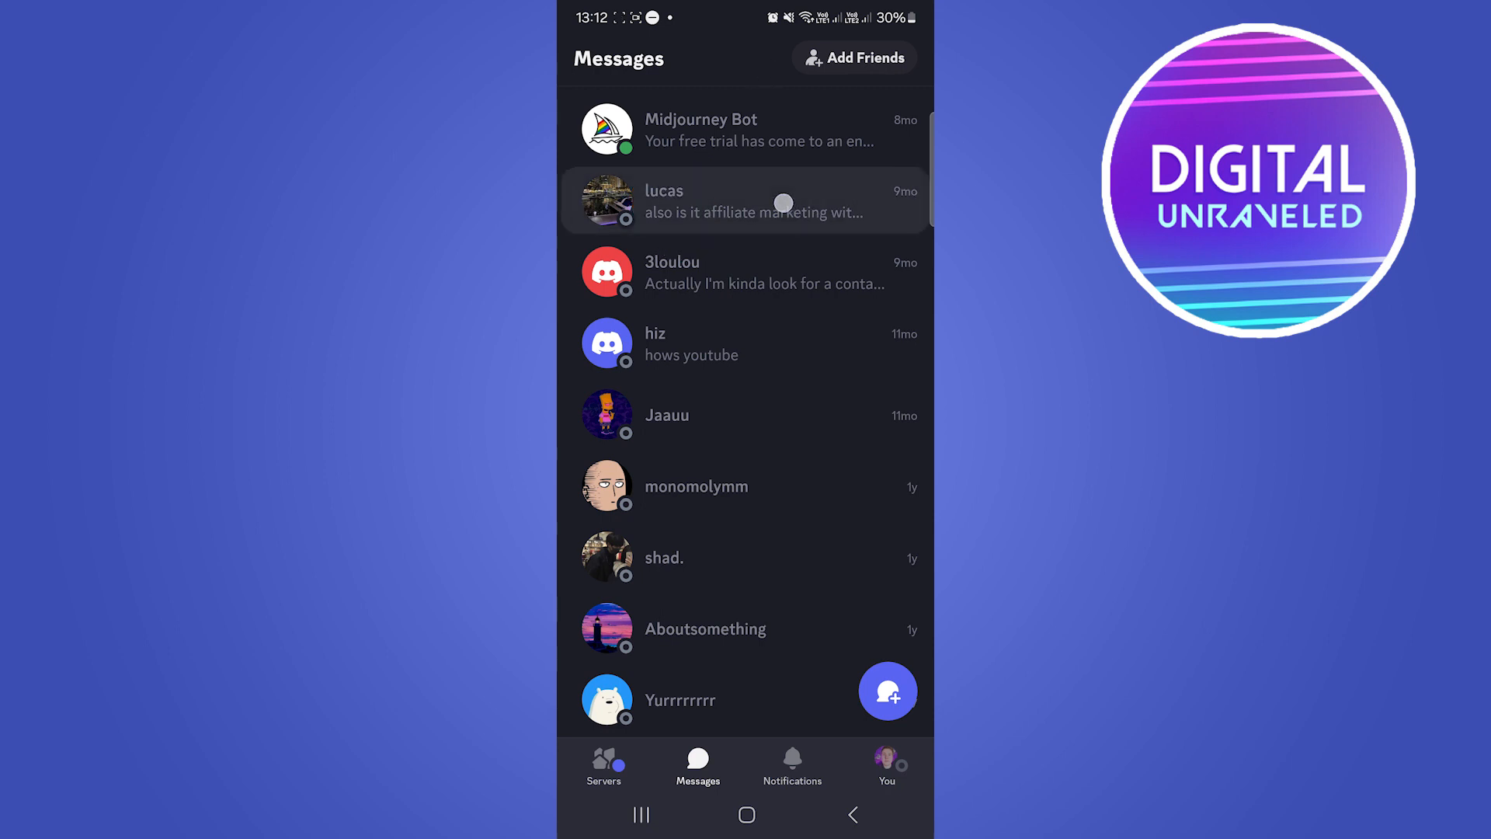
pyautogui.click(751, 200)
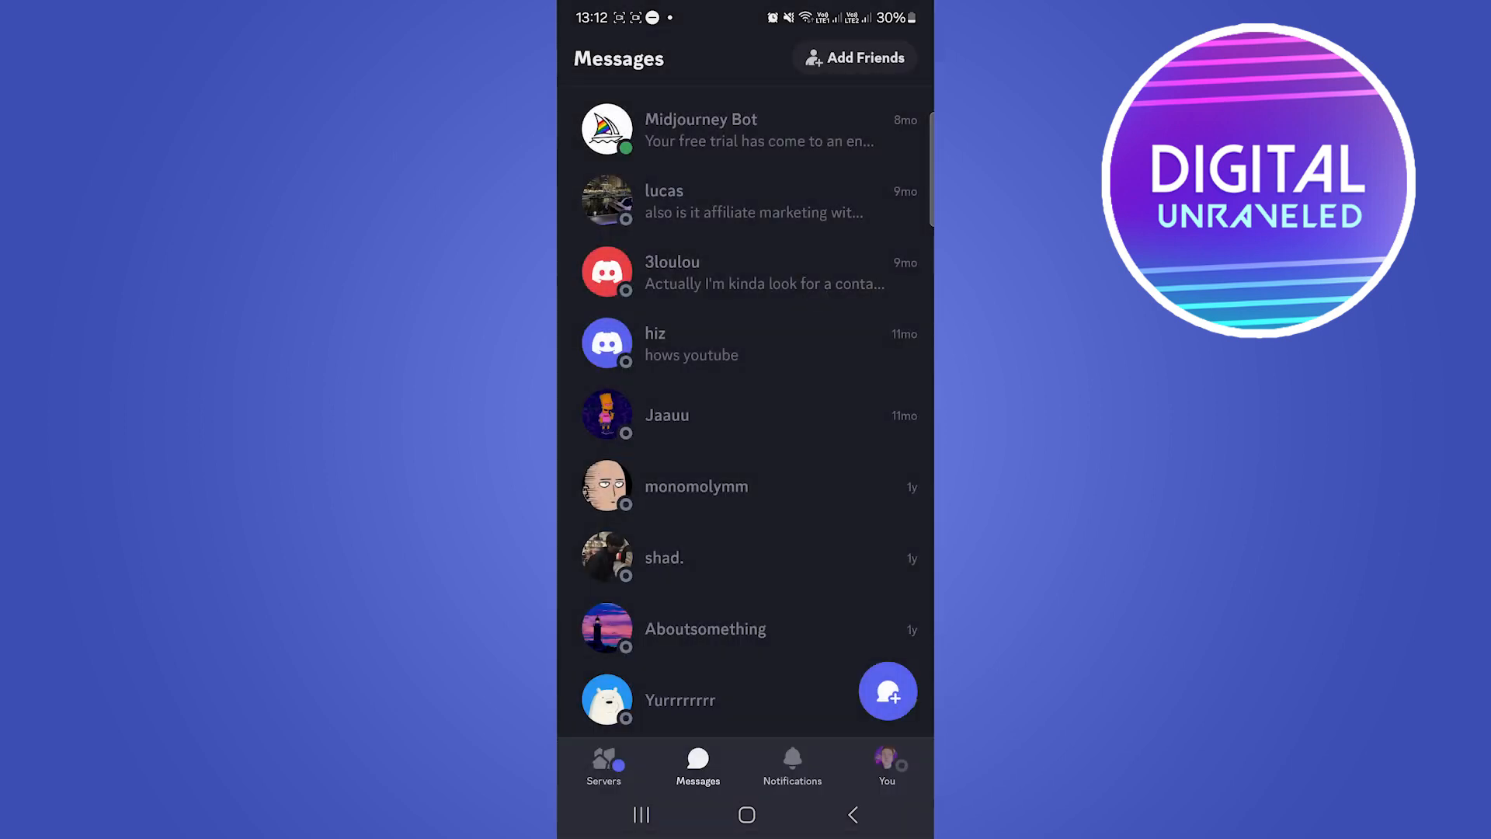
pyautogui.scroll(-3)
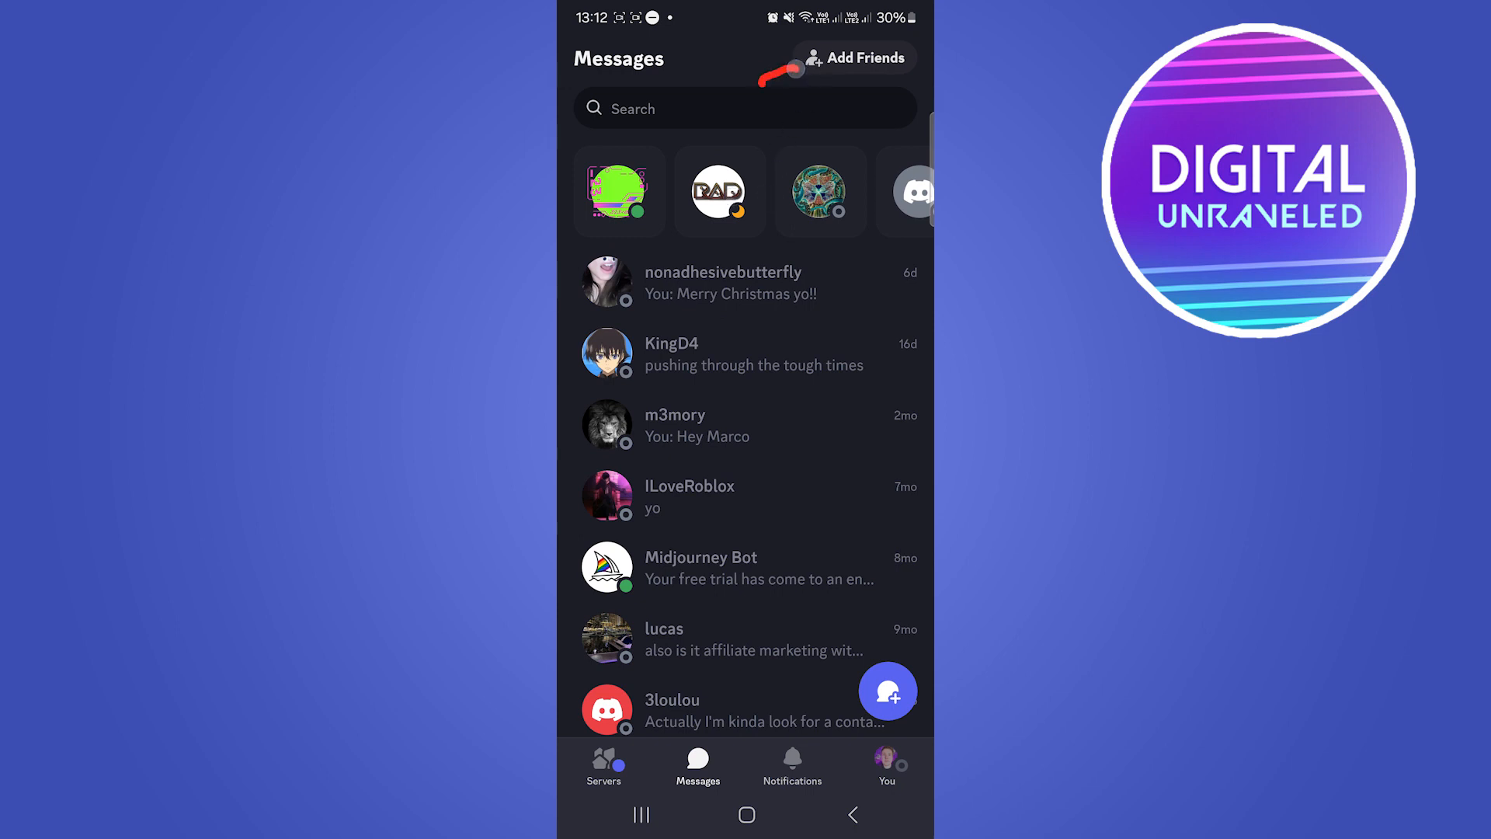
pyautogui.click(852, 56)
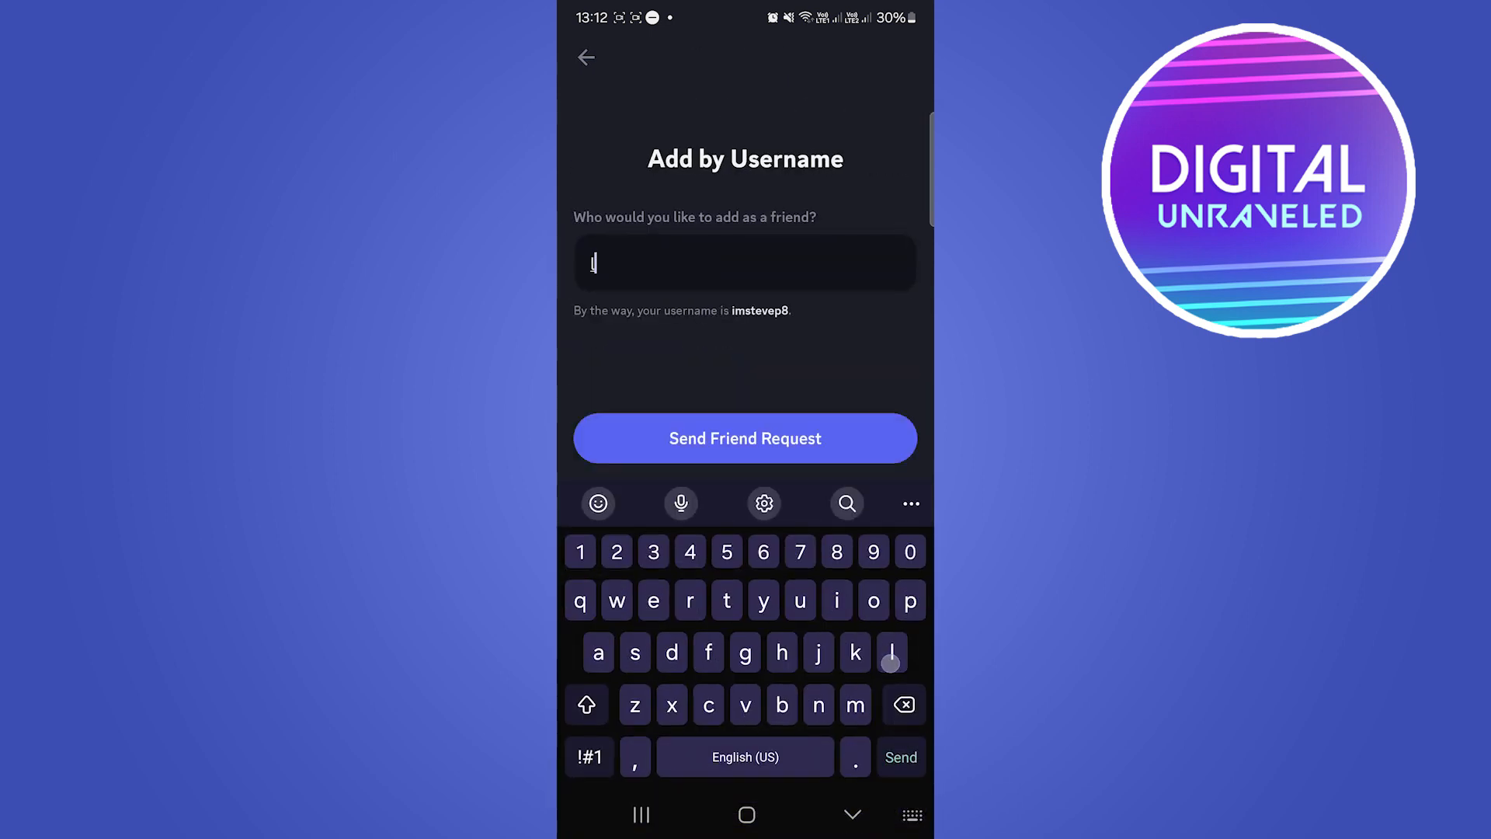
pyautogui.write('lucas')
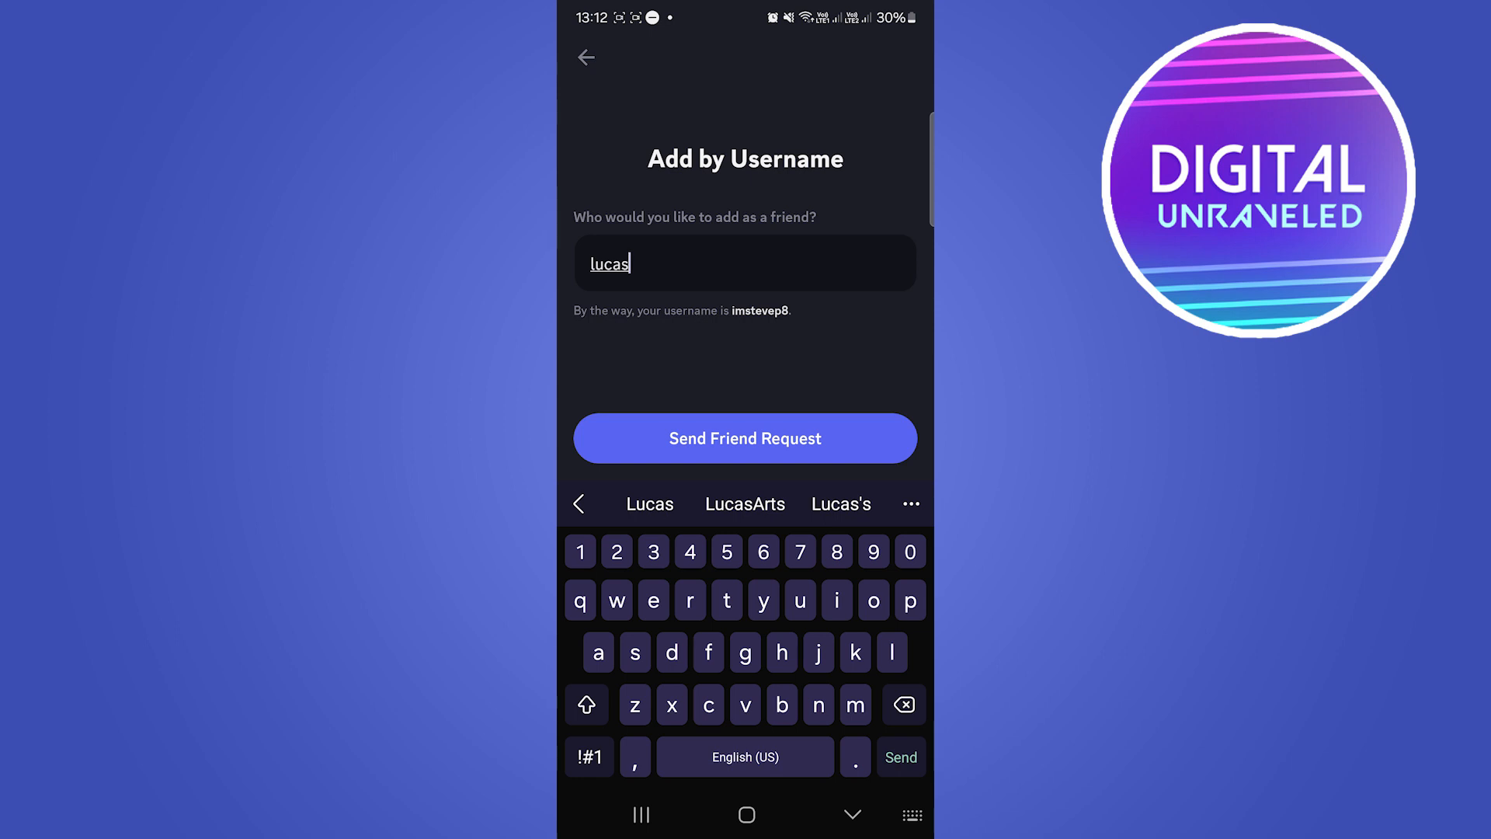
pyautogui.click(586, 59)
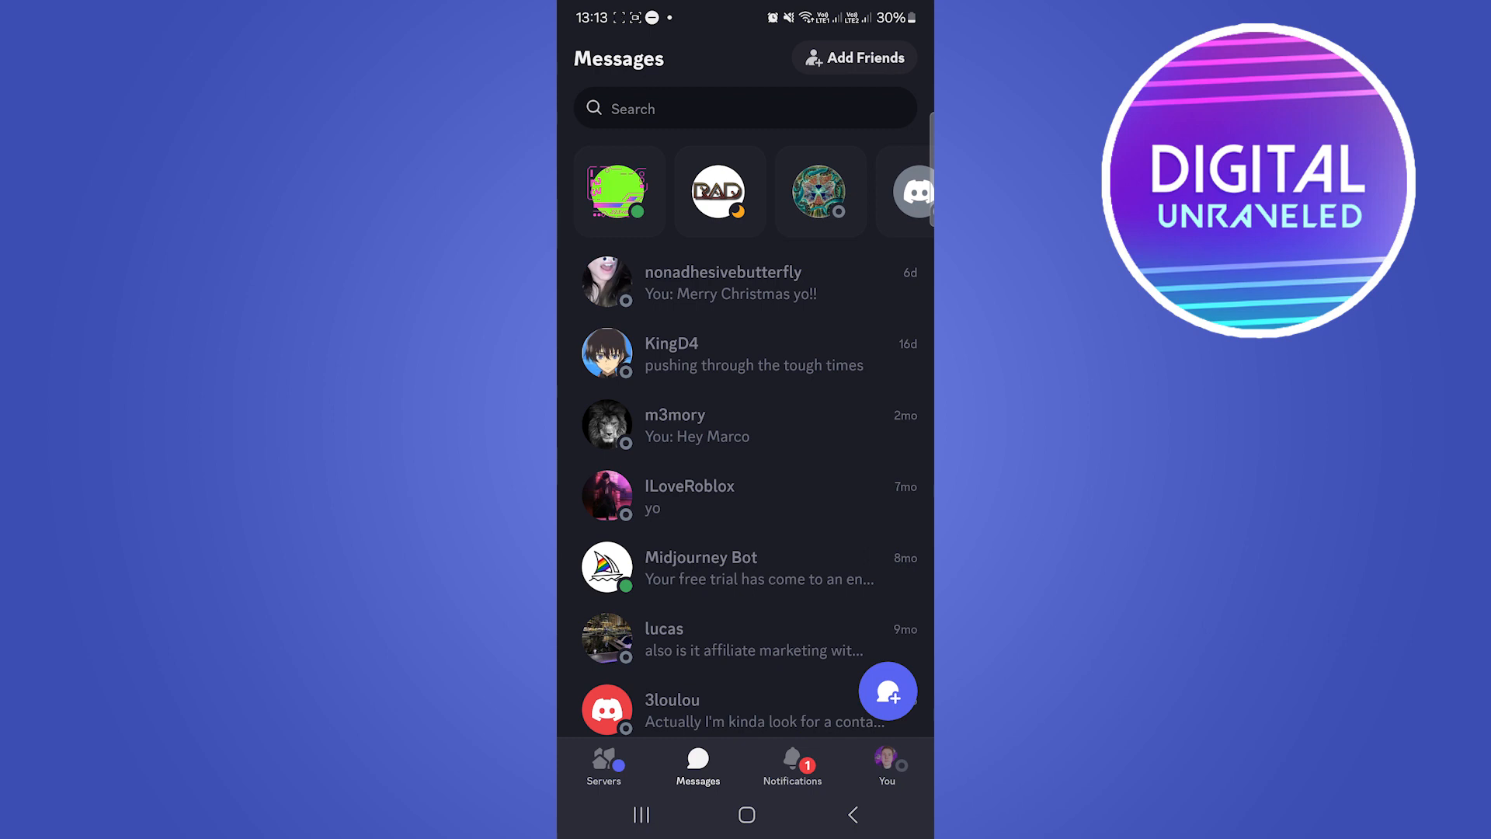
pyautogui.click(604, 763)
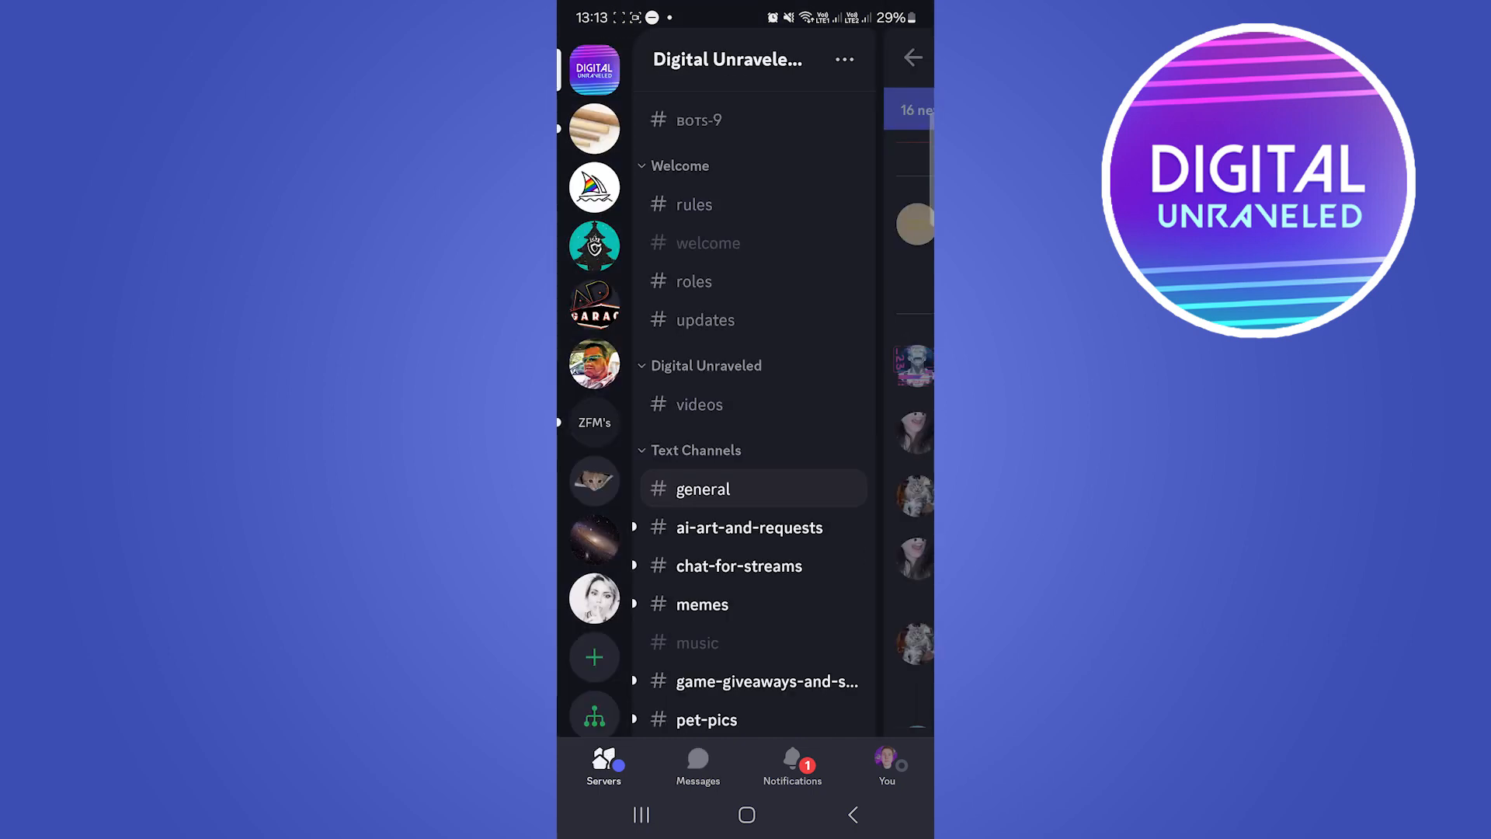
pyautogui.click(703, 489)
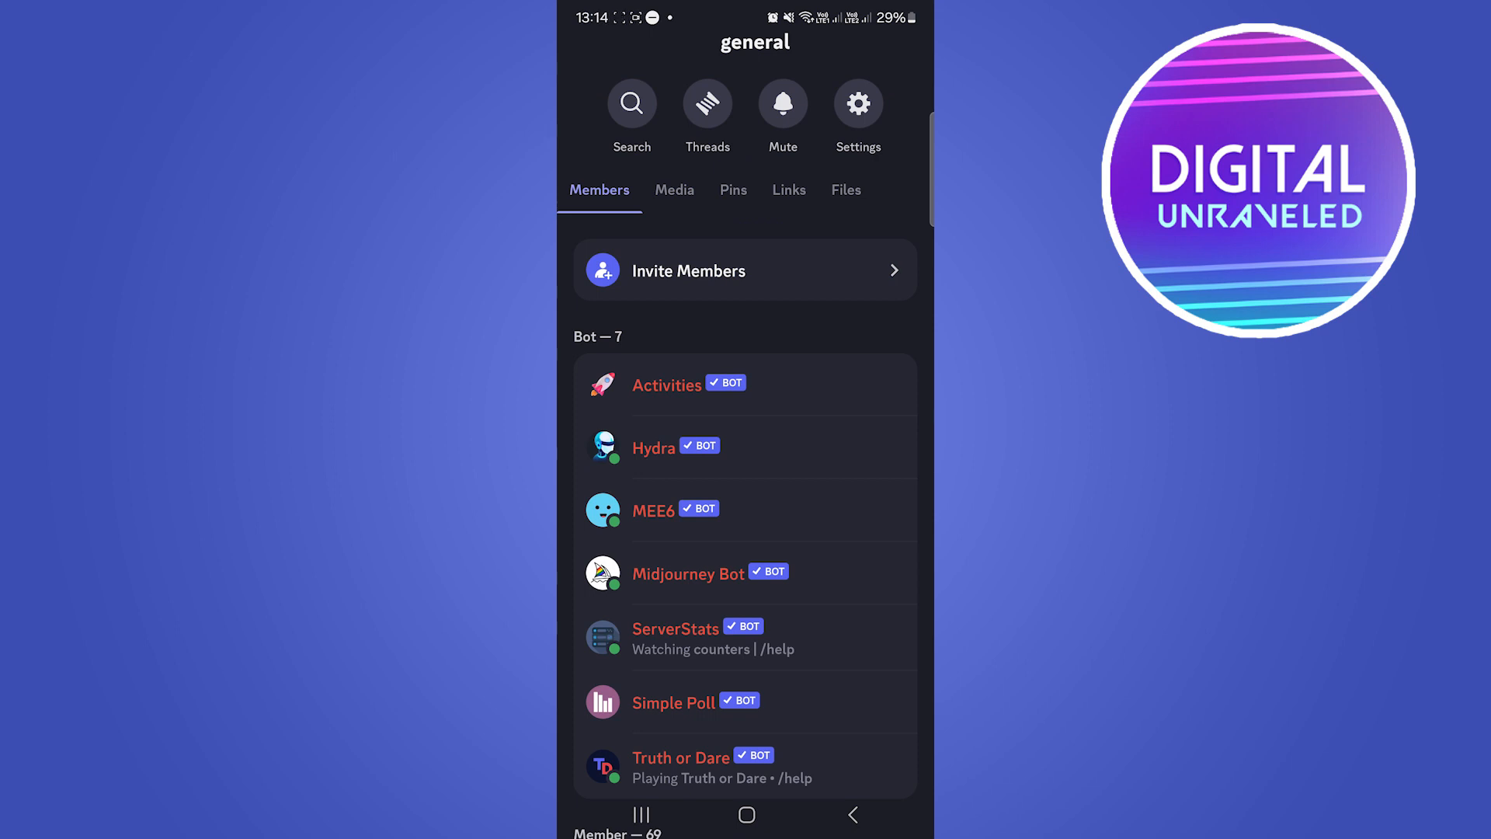
pyautogui.scroll(-3)
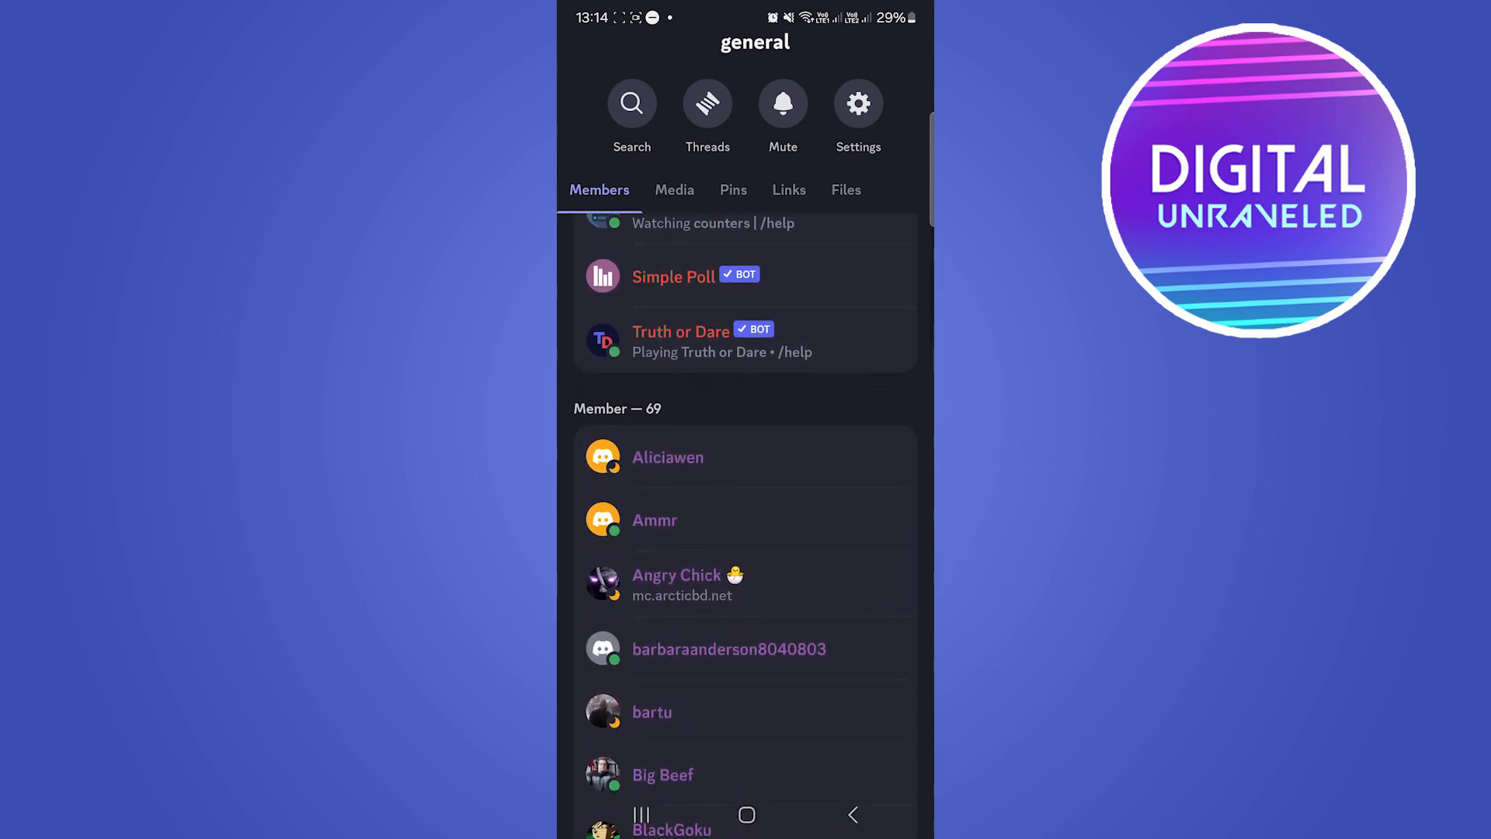
pyautogui.scroll(-3)
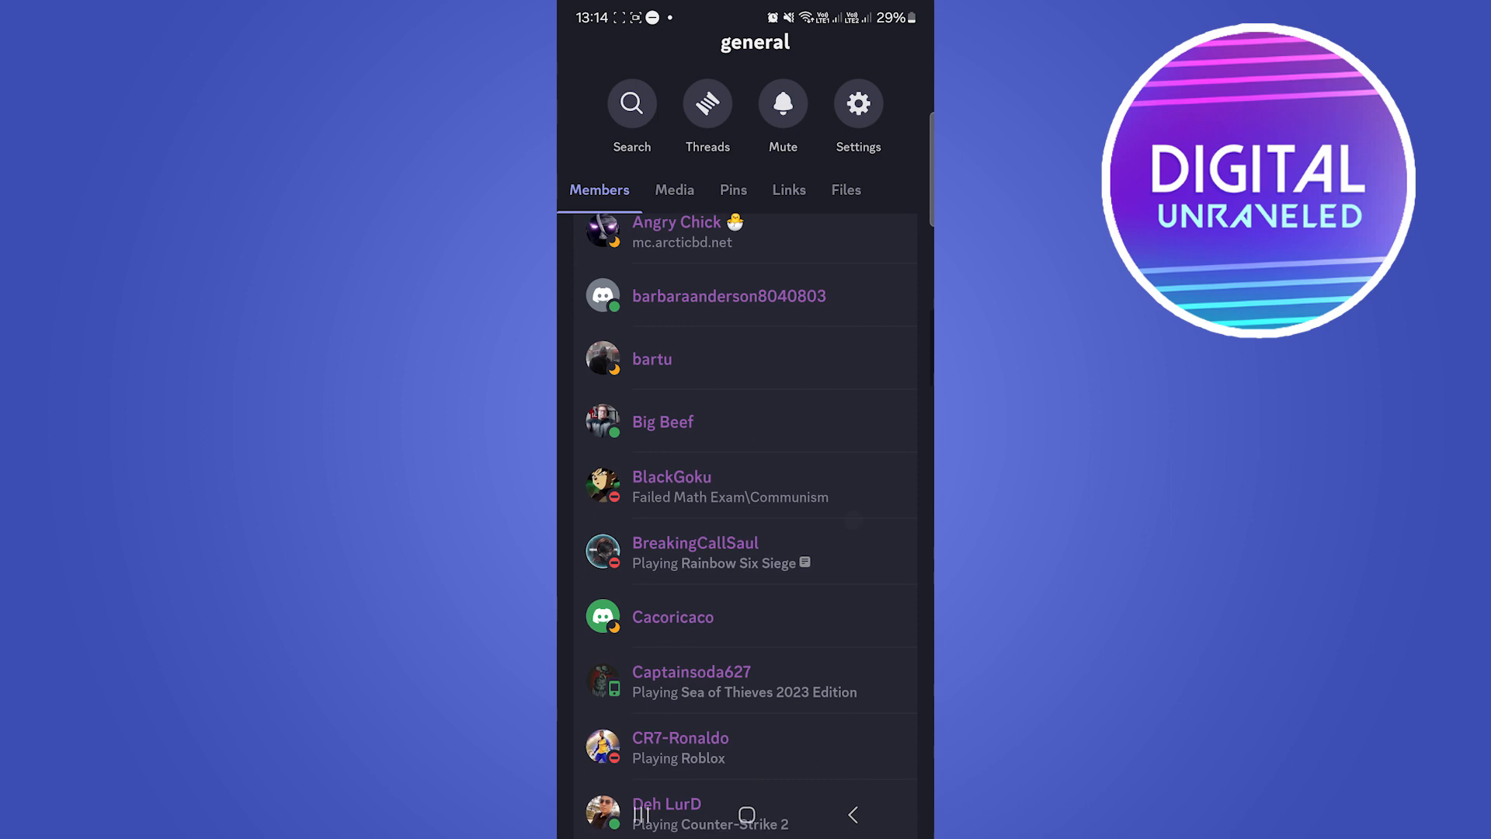
pyautogui.scroll(-3)
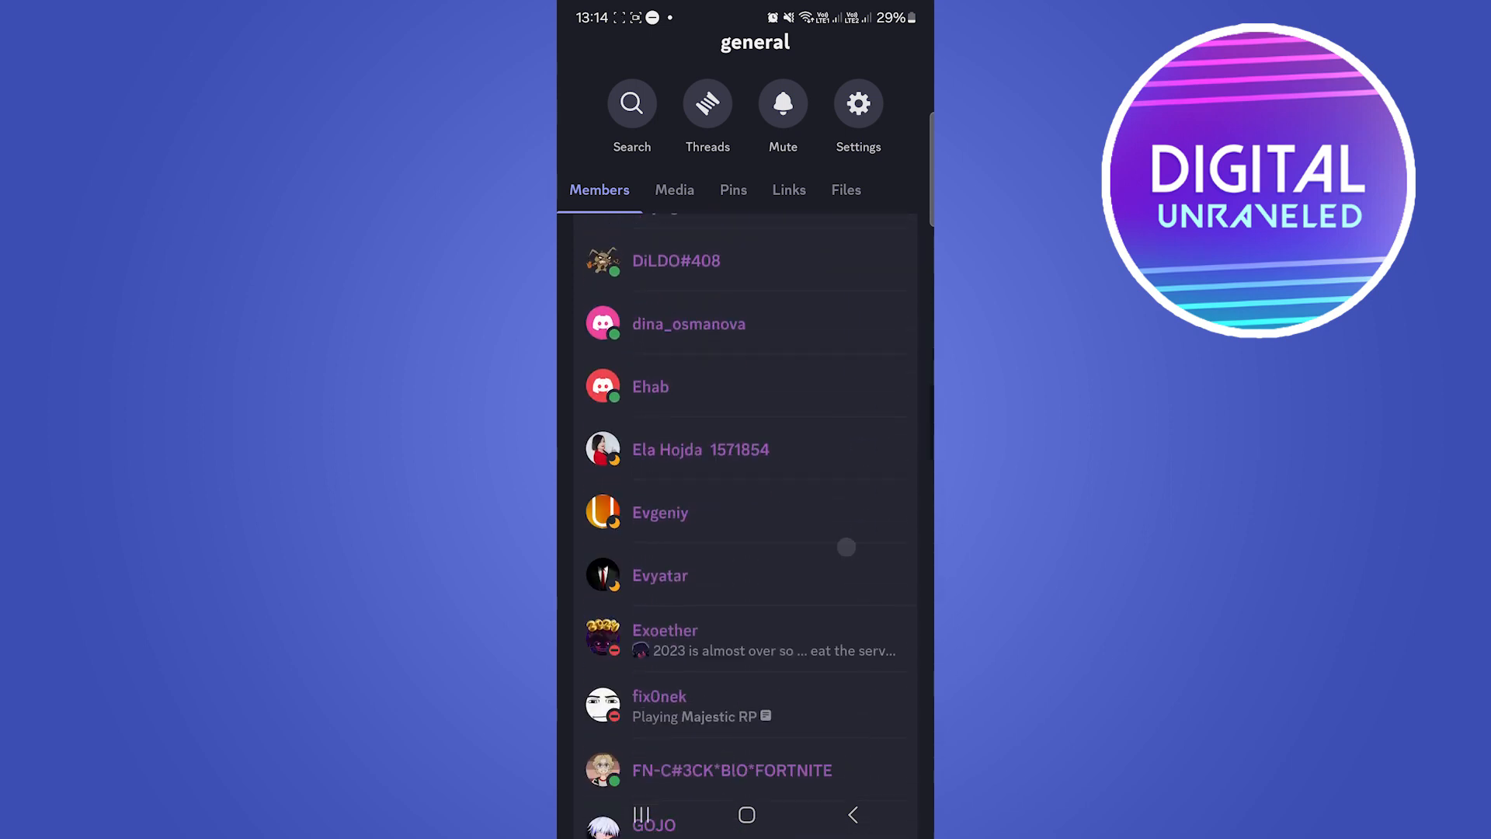
pyautogui.scroll(-3)
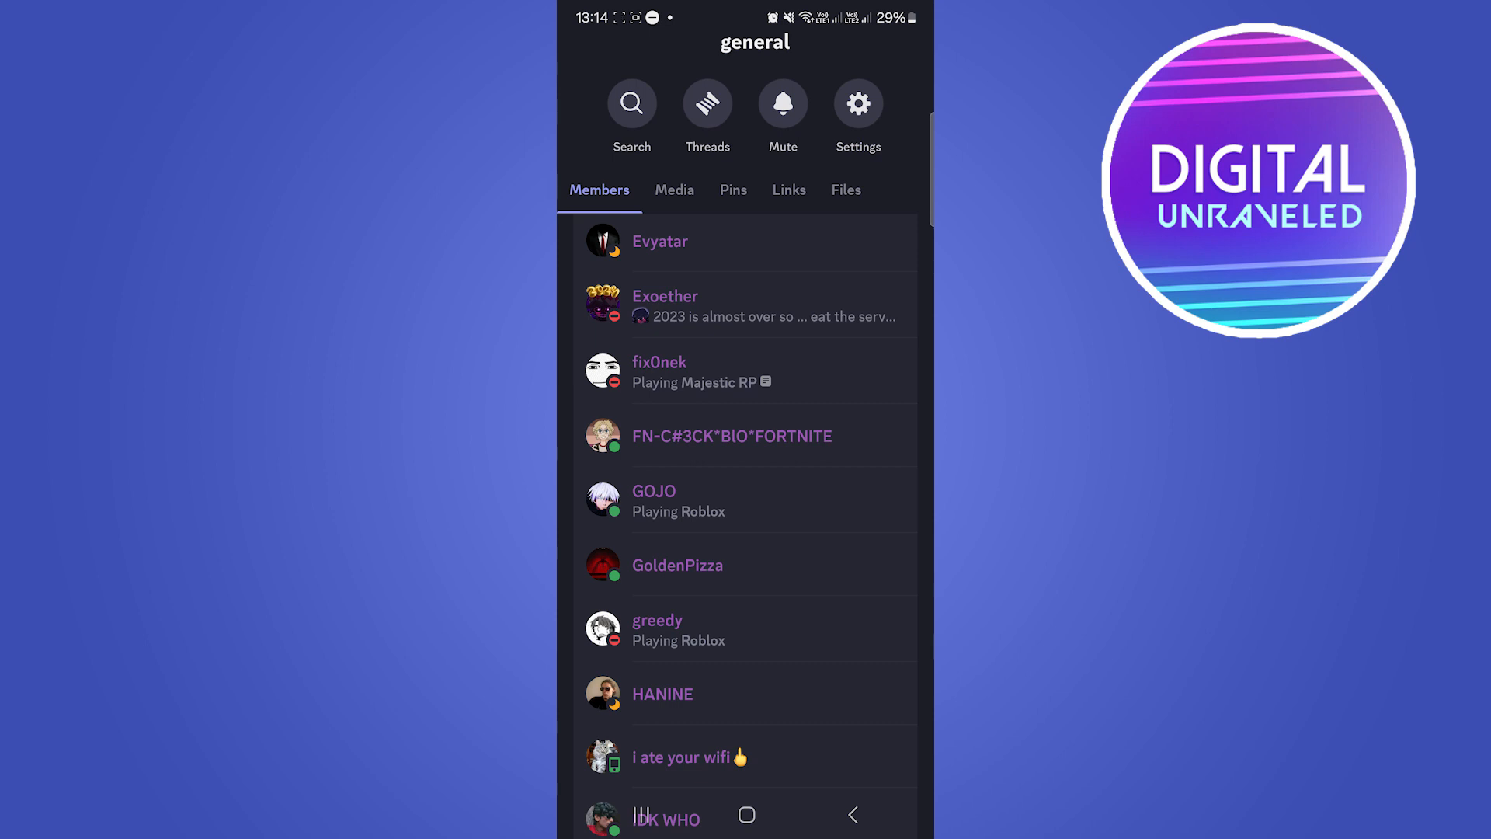
pyautogui.click(678, 565)
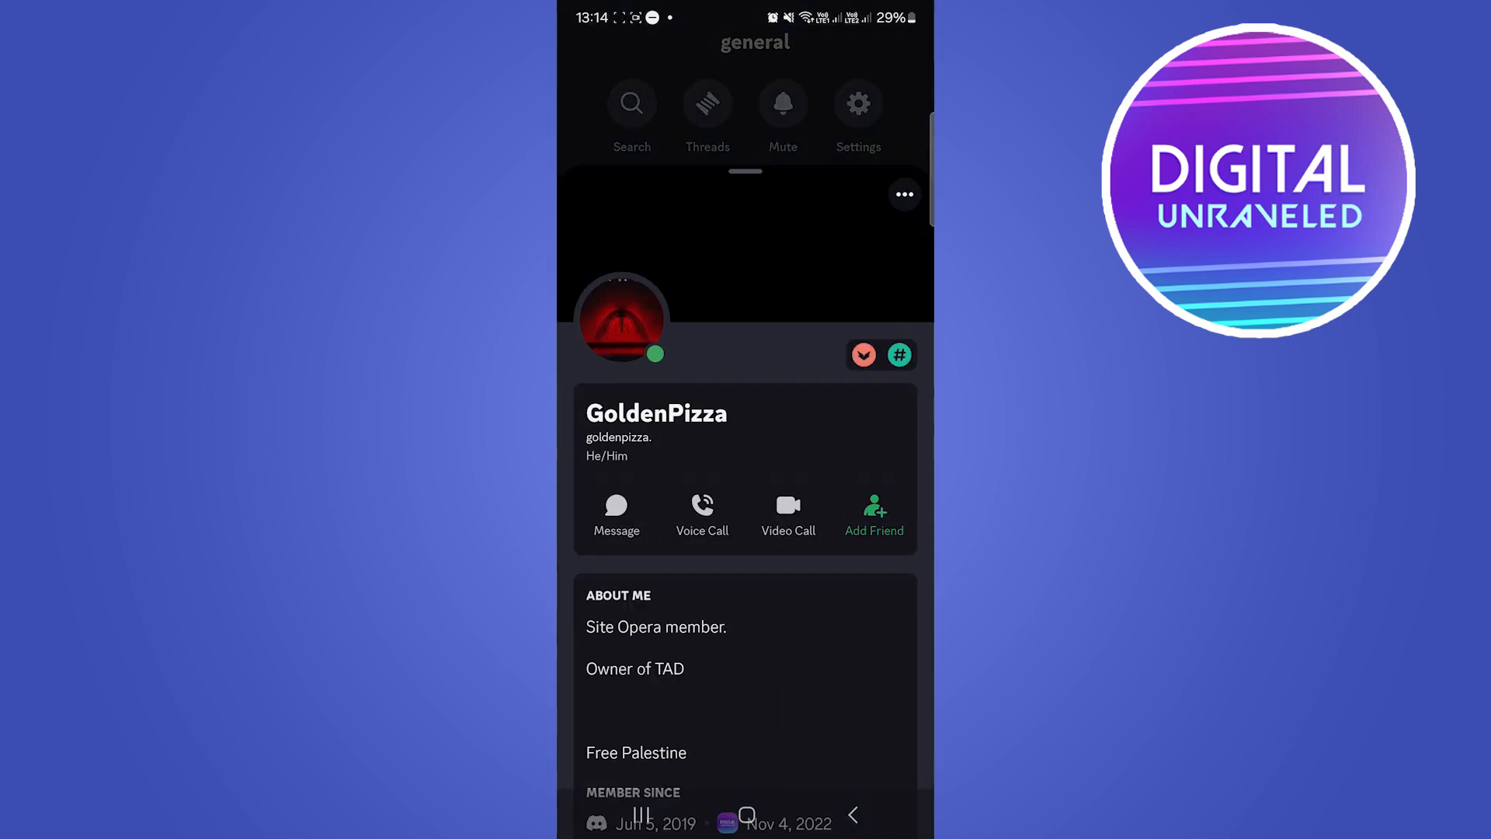